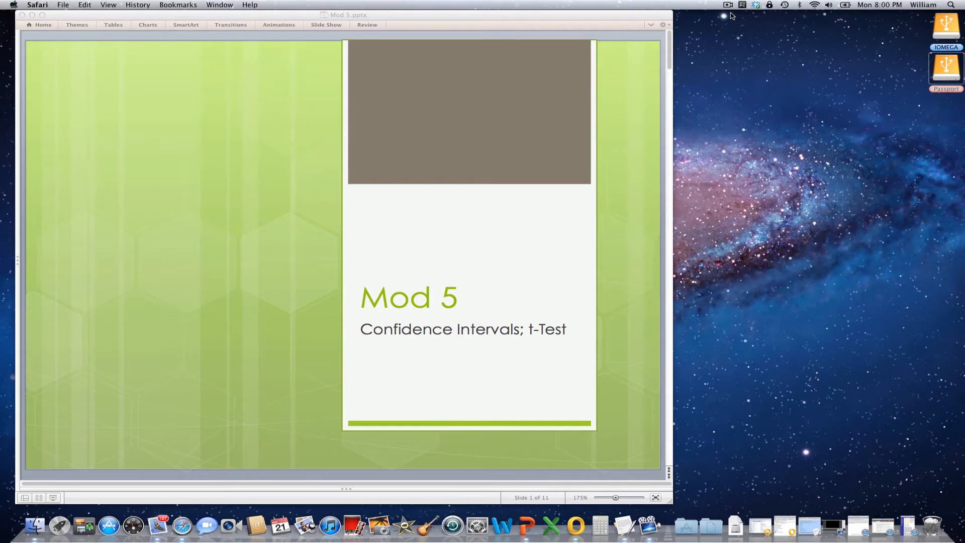
mouse_move(739, 45)
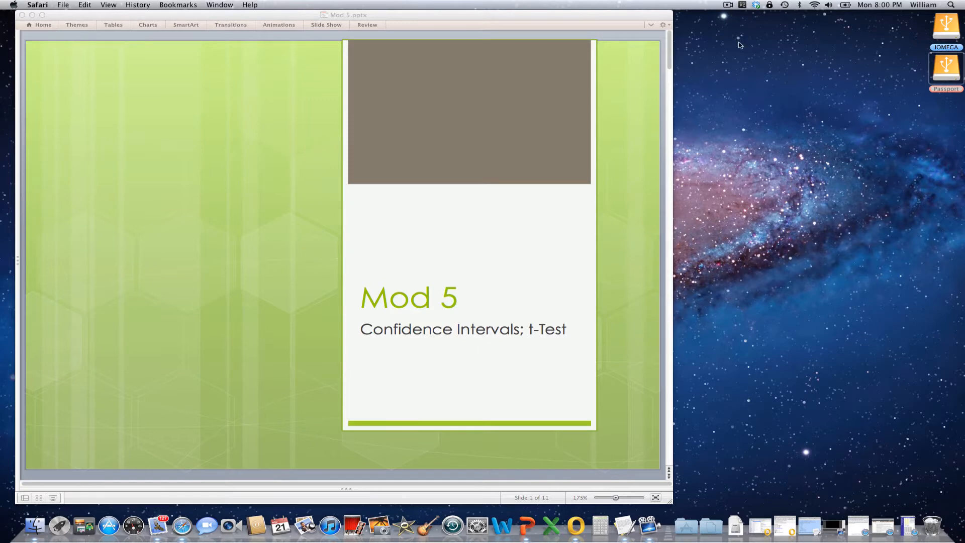
mouse_move(884, 527)
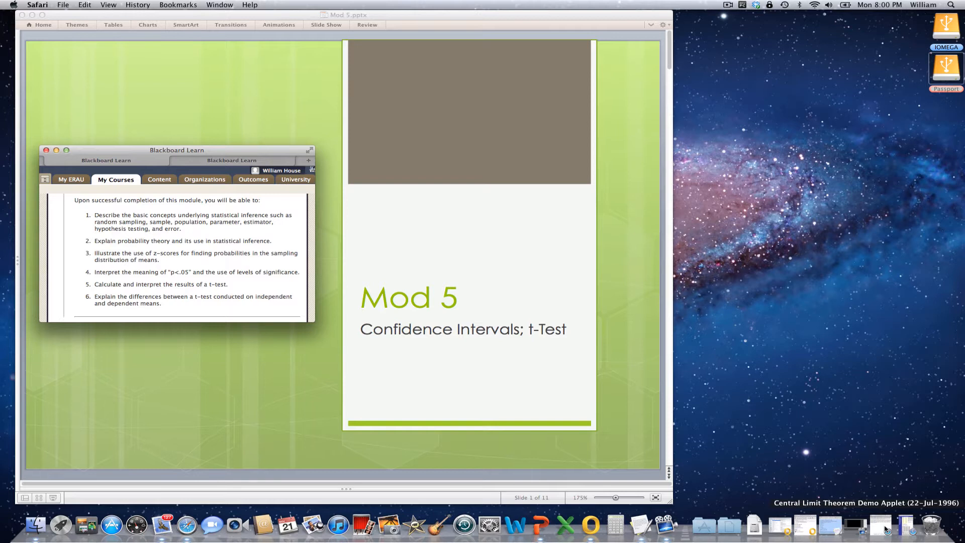
mouse_move(705, 462)
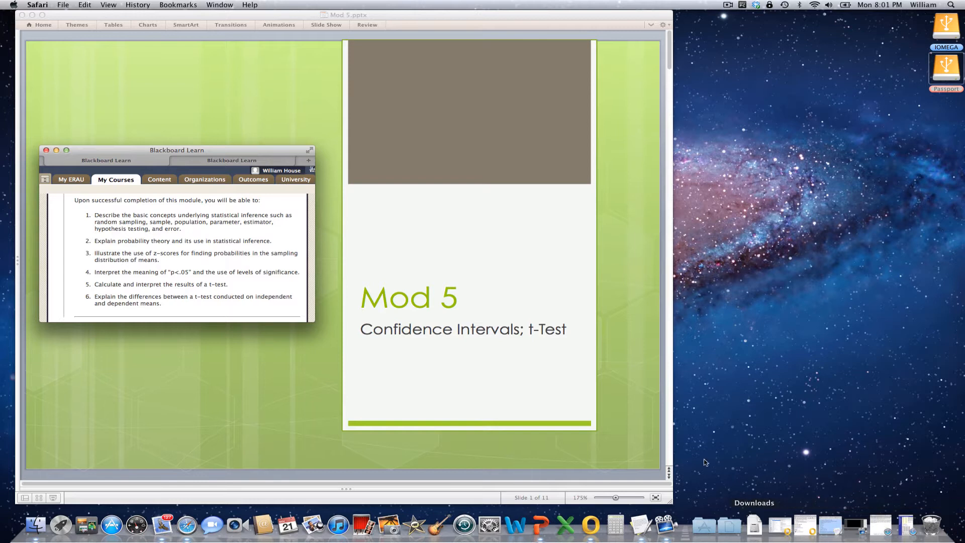
mouse_move(618, 314)
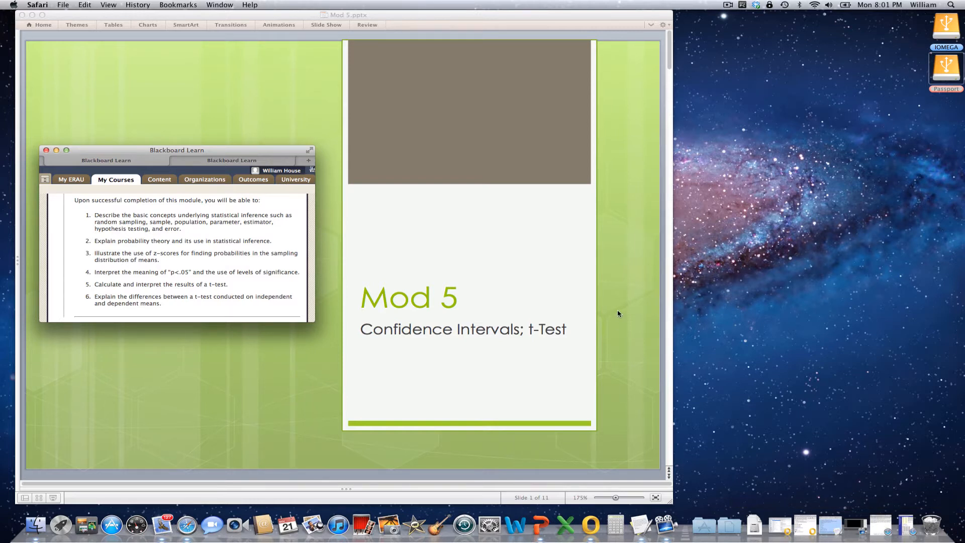